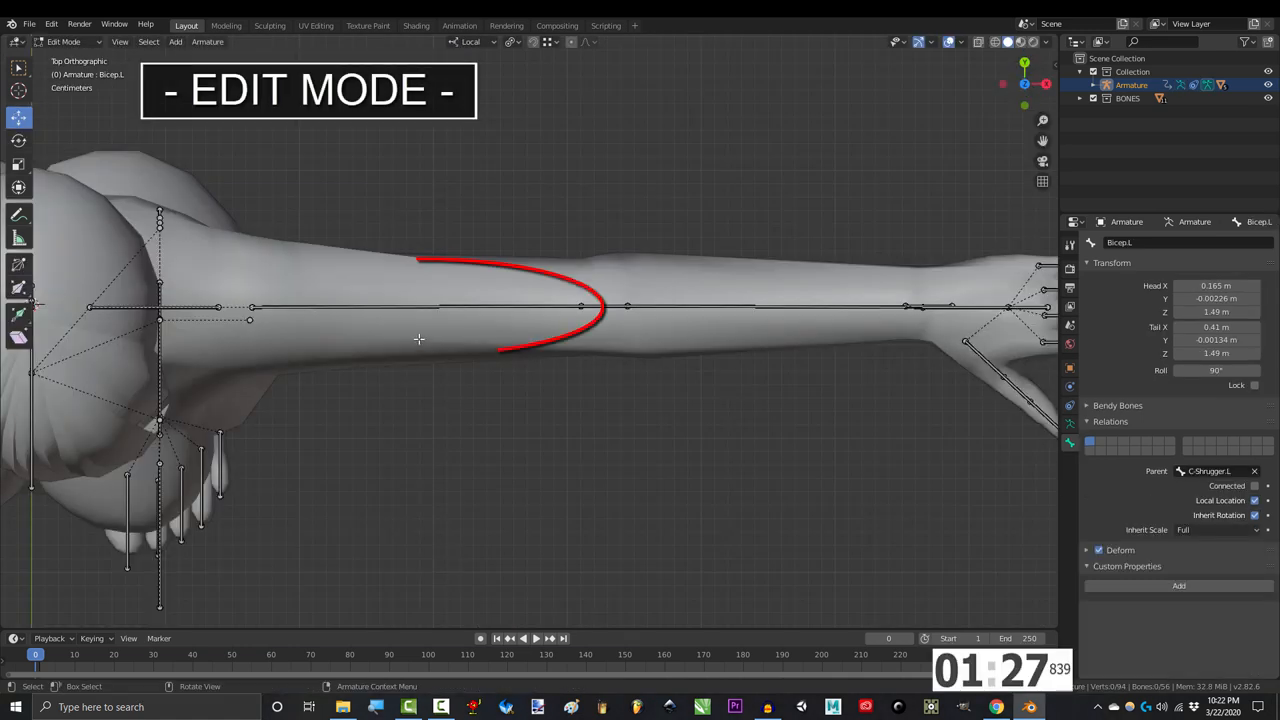
# Copy the Bicep.L bone's name before leaving bone editing
pyautogui.press('shift+d')
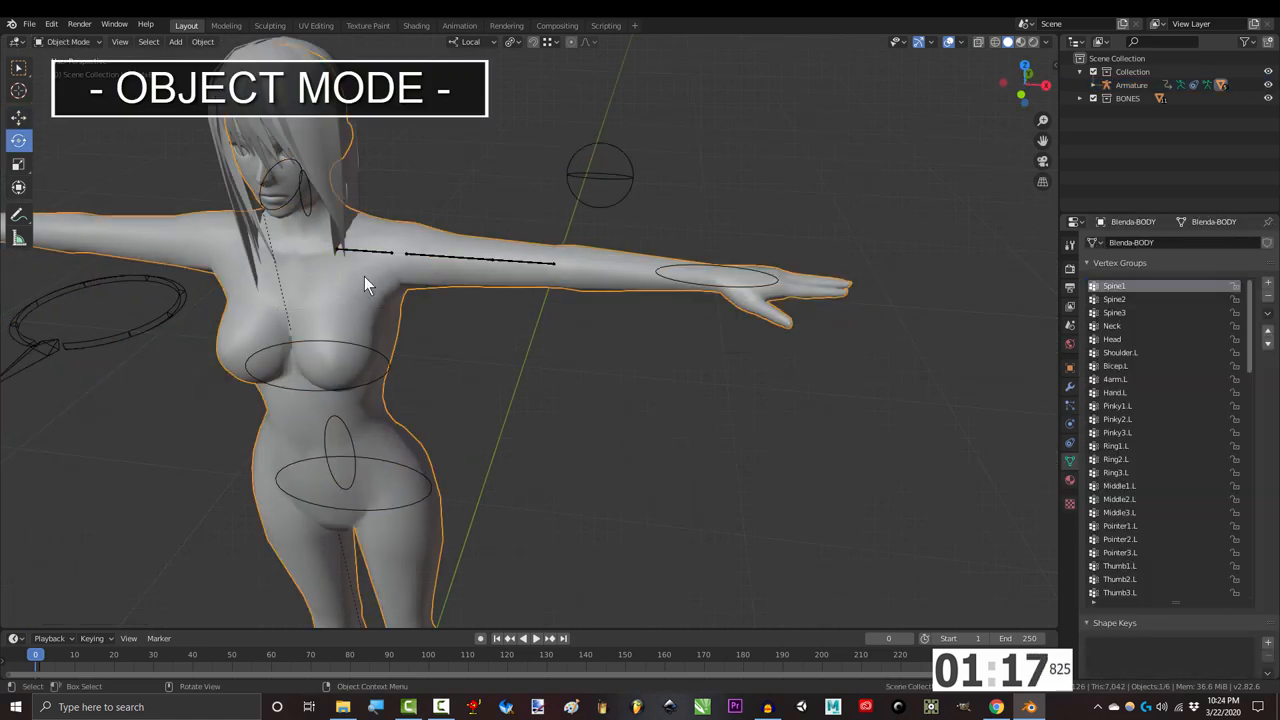
# Rename the Bicep.L vertex group by pasting the copied bone name
pyautogui.click(1115, 365)
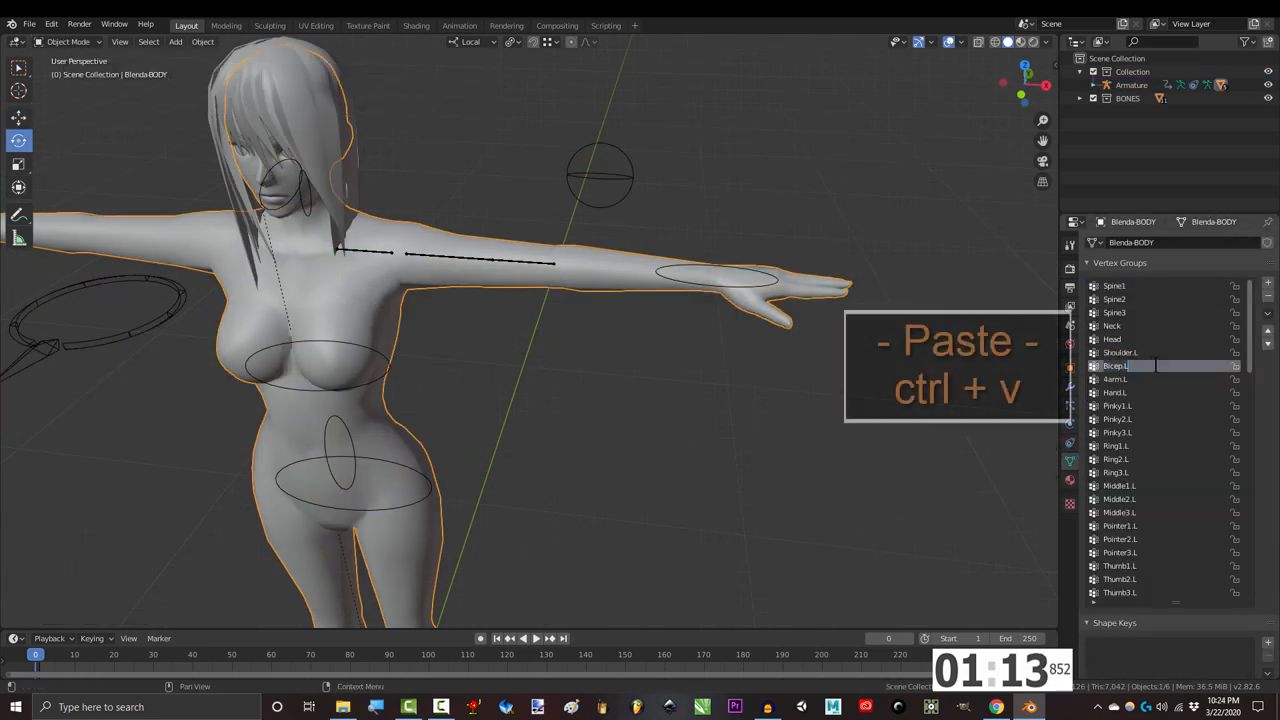
pyautogui.press('ctrl+v')
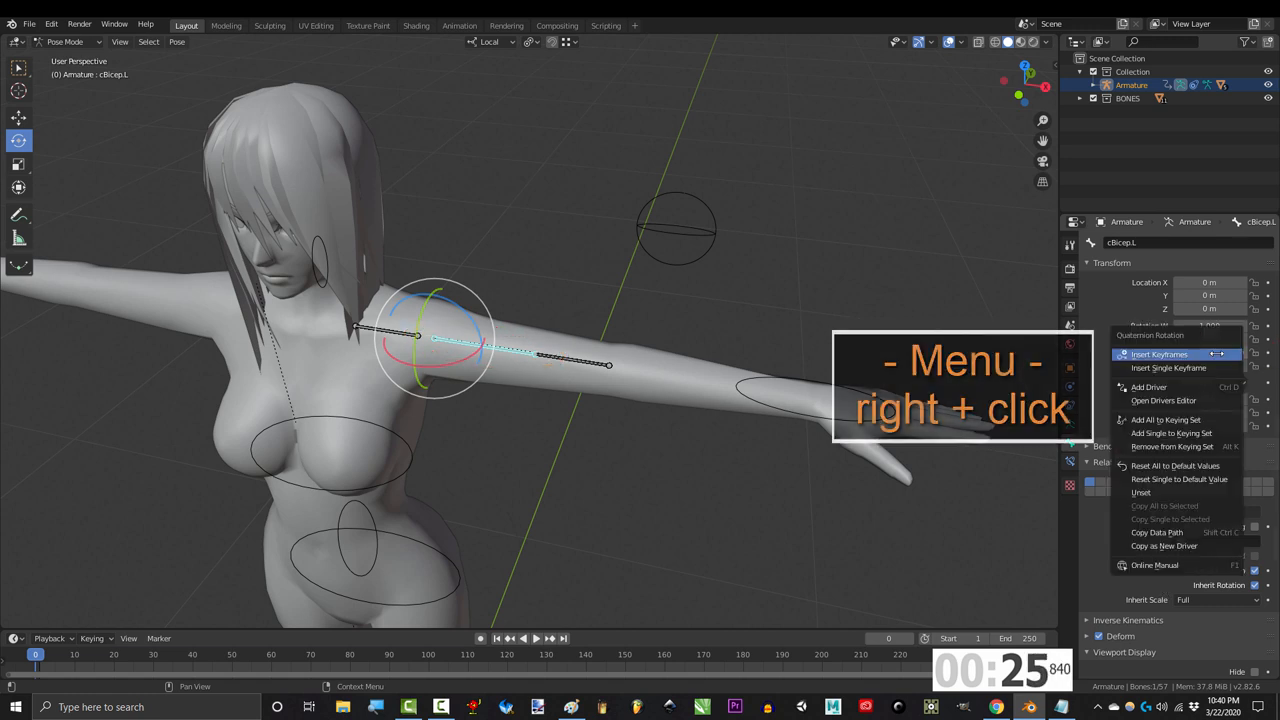
# Add a driver to cBicep.L's Y rotation reading Bicep.L's local X rotation
pyautogui.click(1149, 387)
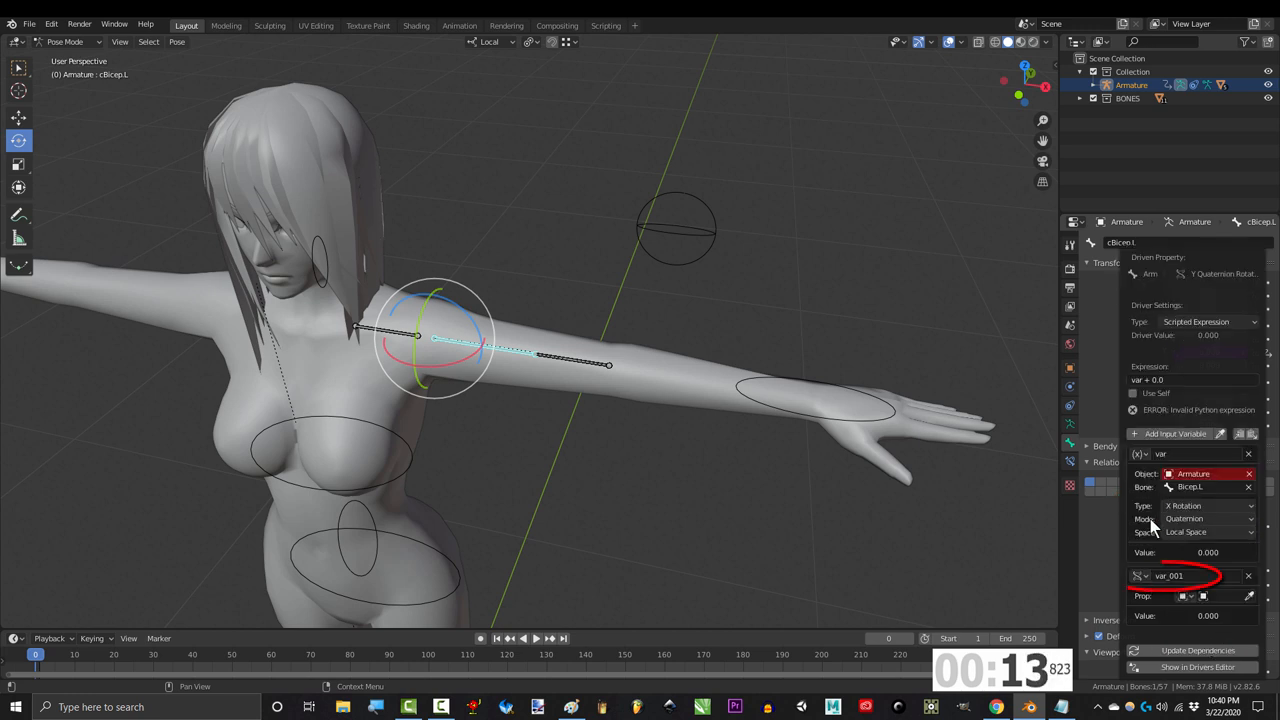
# Set var_001 to a Bicep.L Transform Channel and choose its rotation mode
pyautogui.click(1200, 564)
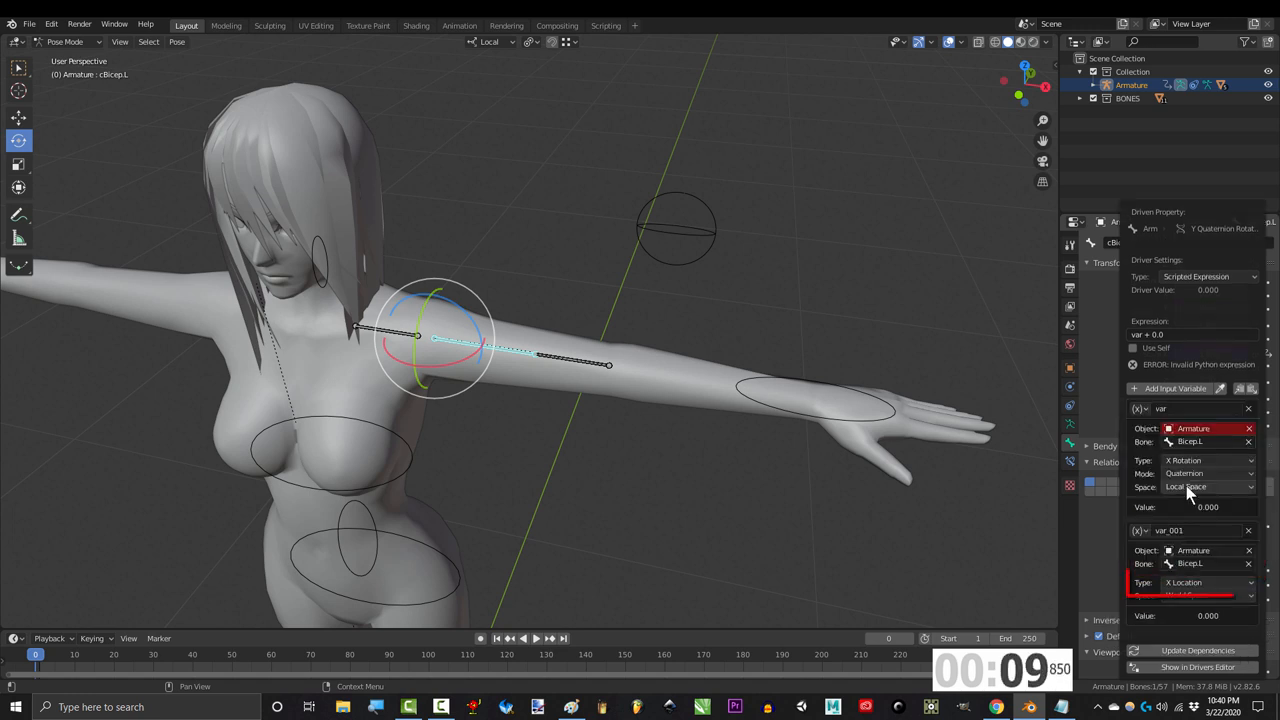
pyautogui.click(1200, 473)
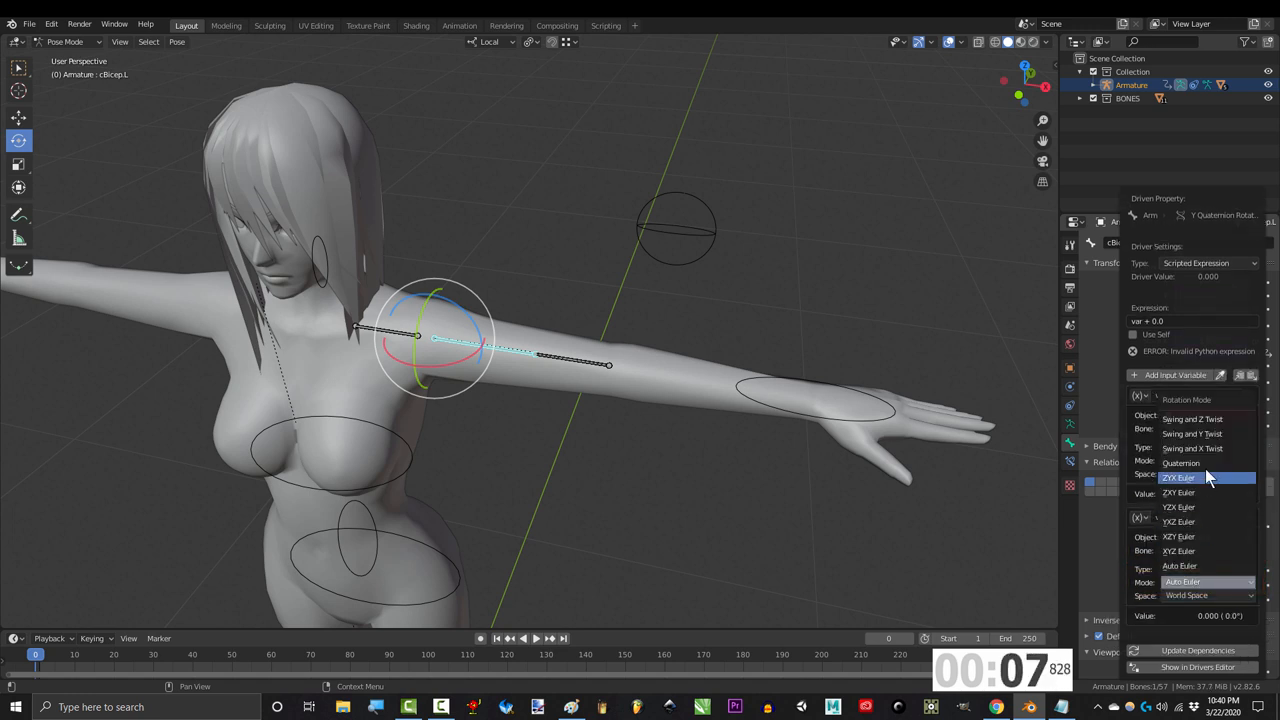
pyautogui.click(1185, 461)
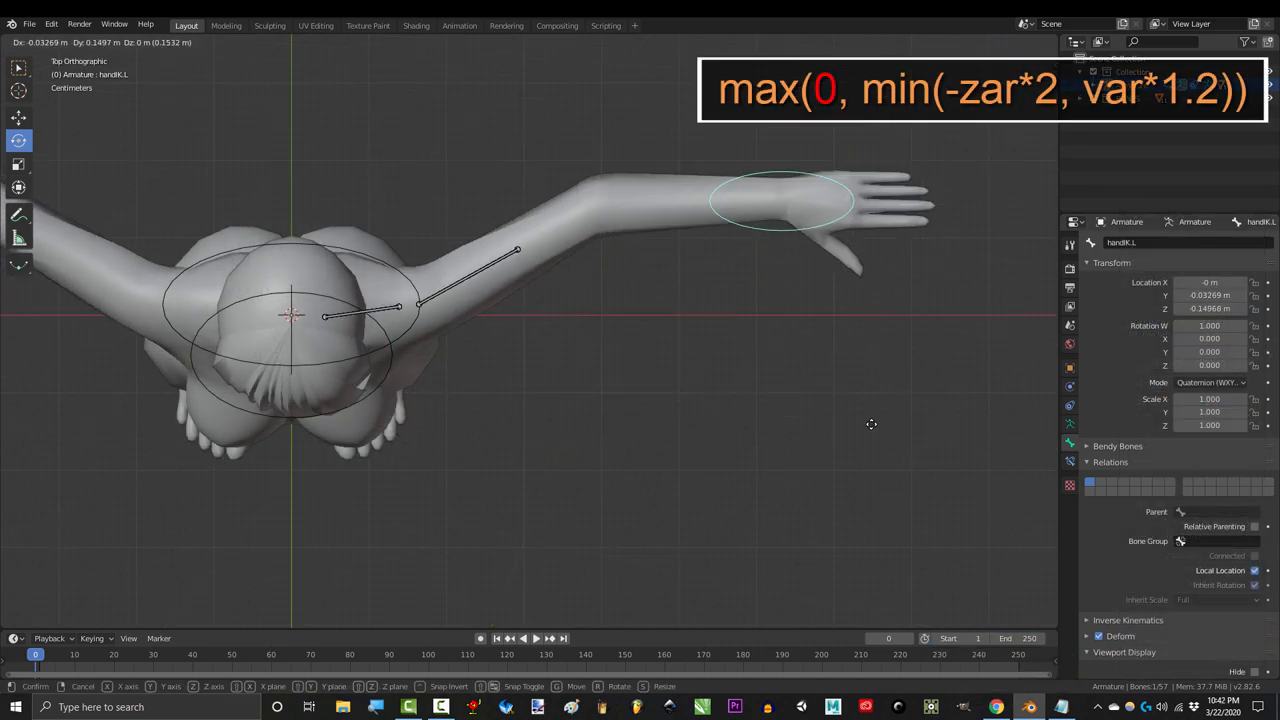
pyautogui.moveTo(866, 299)
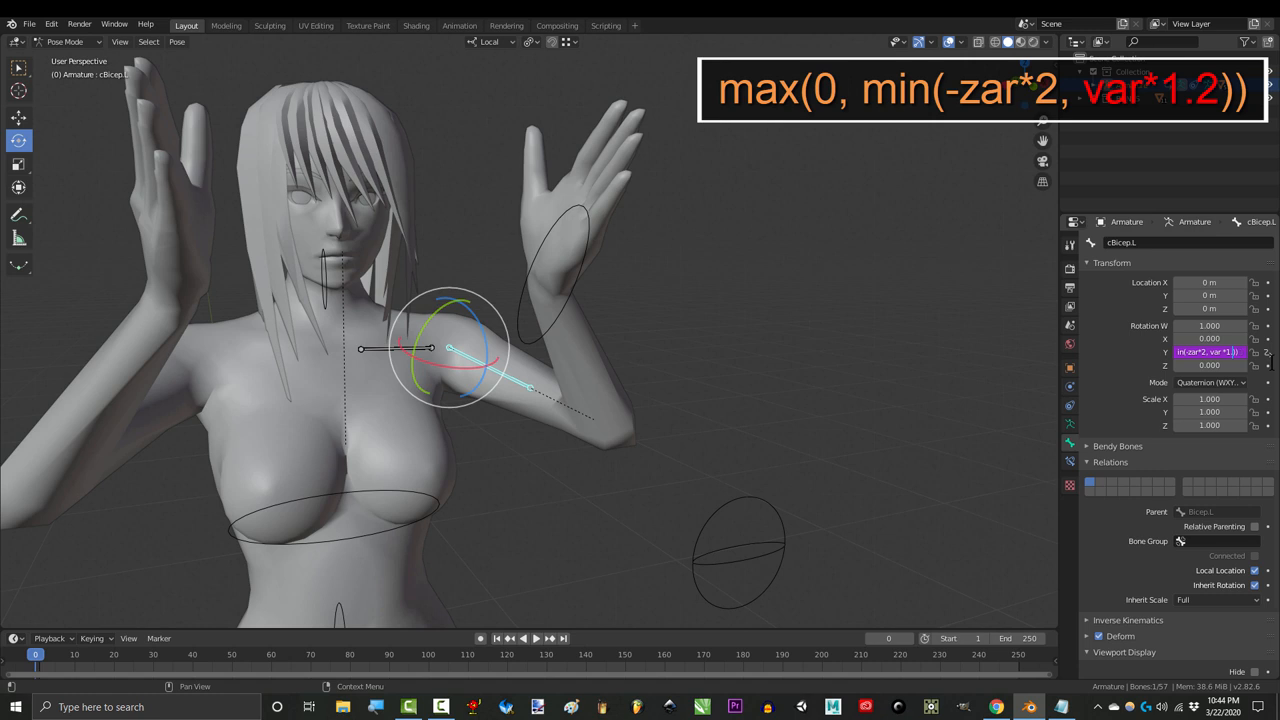
# Confirm the Y rotation driver expression max(0, min(-zar*2, var*1.2))
pyautogui.press('Return')
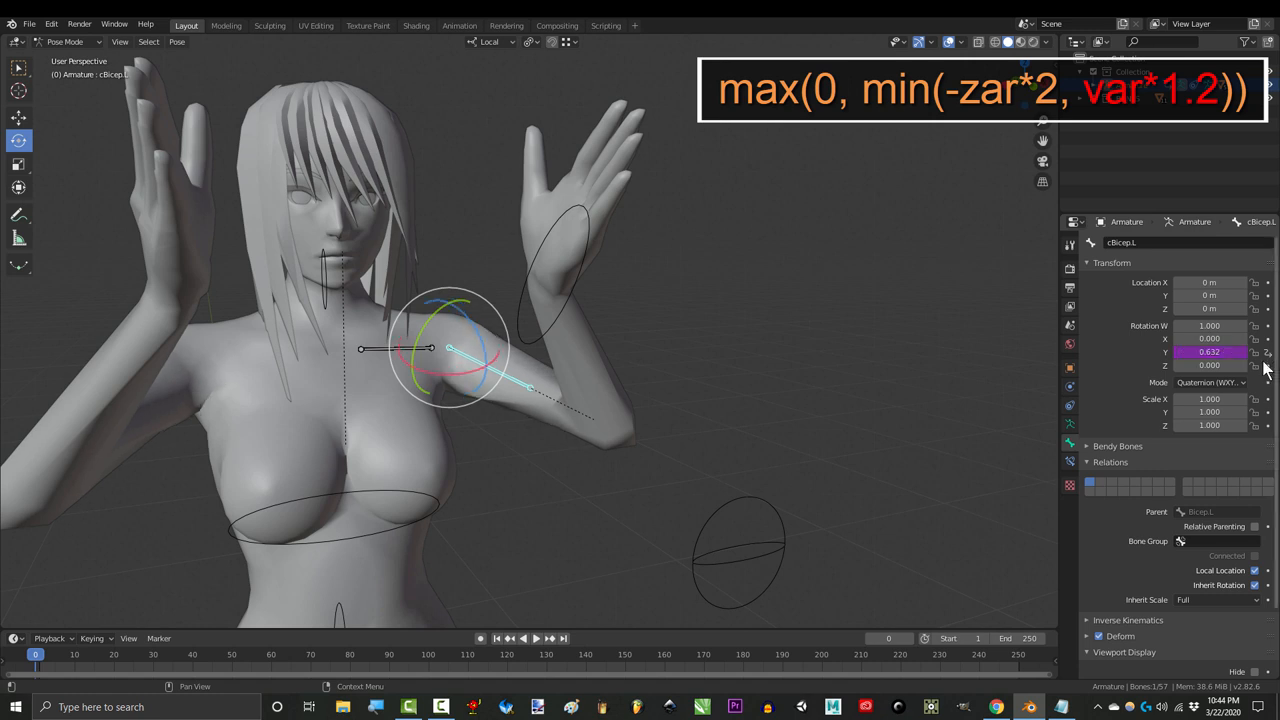